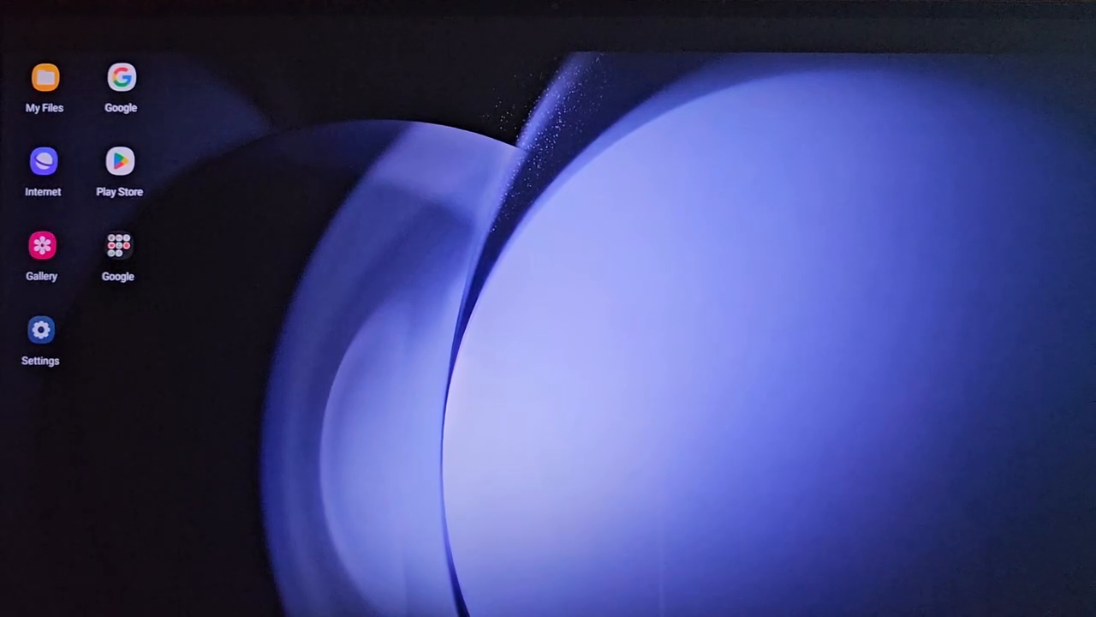
mouse_move(589, 383)
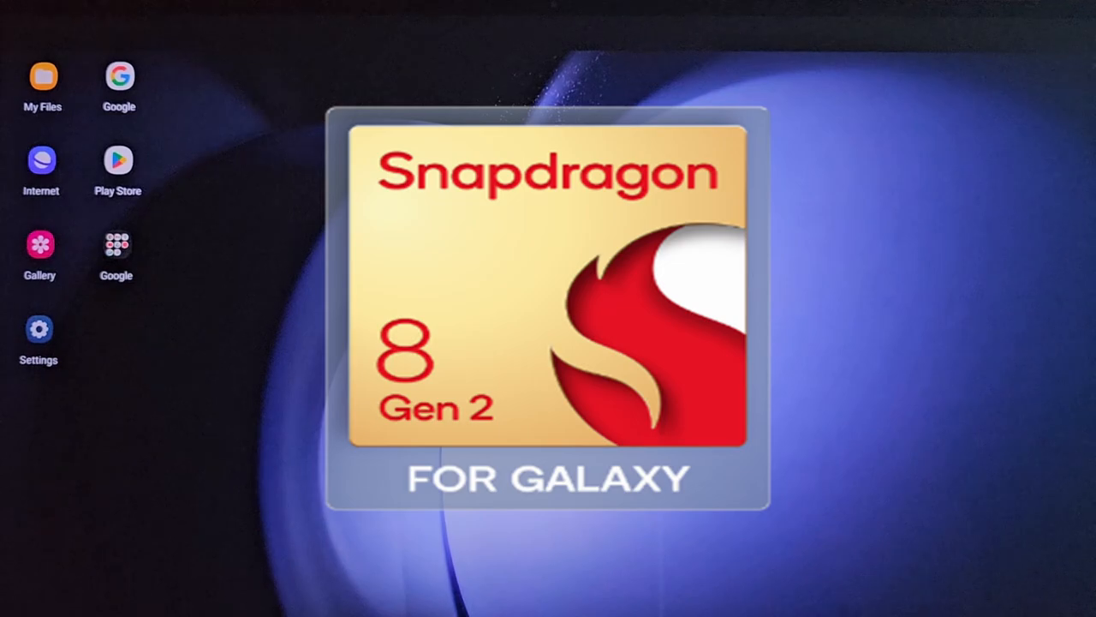
mouse_move(308, 266)
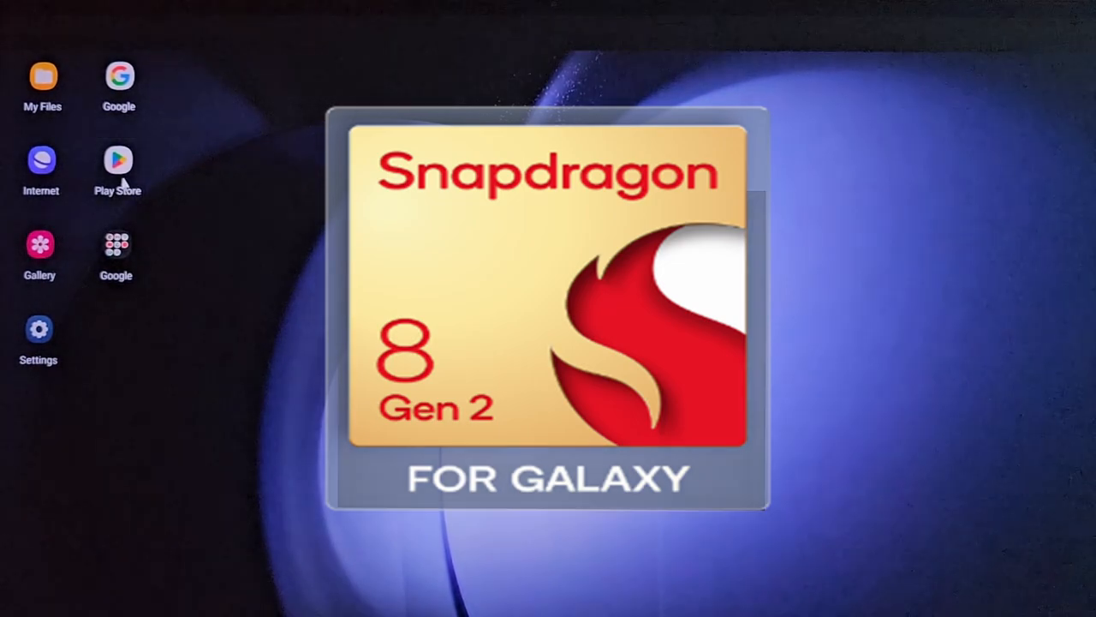
Step: Browse the Play Store and view the DoorDash app's store listing
left_click(118, 171)
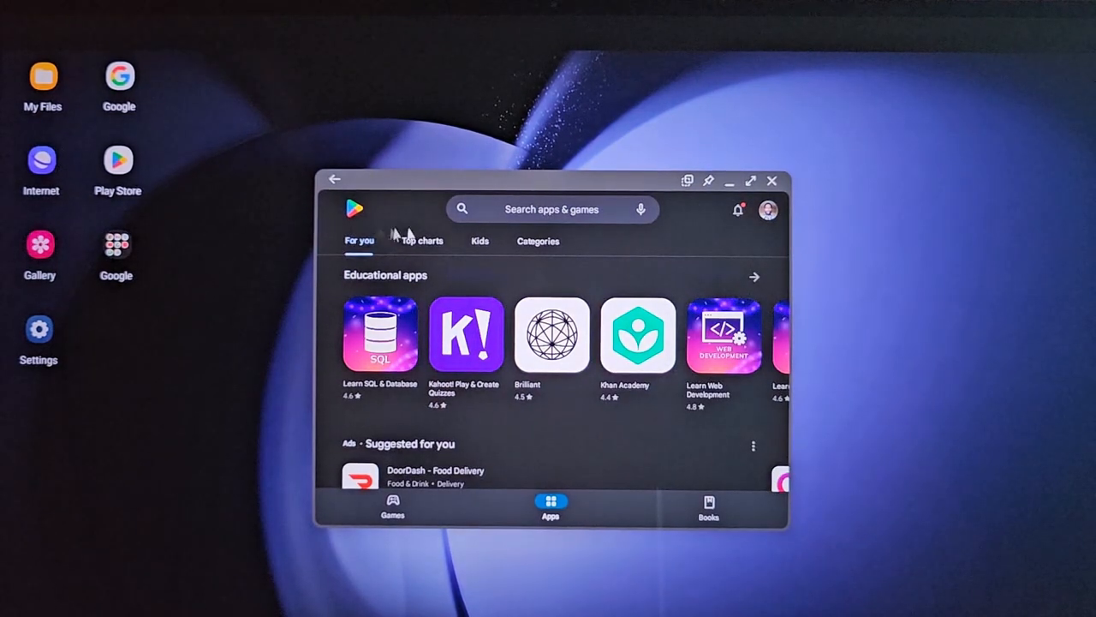
mouse_move(707, 238)
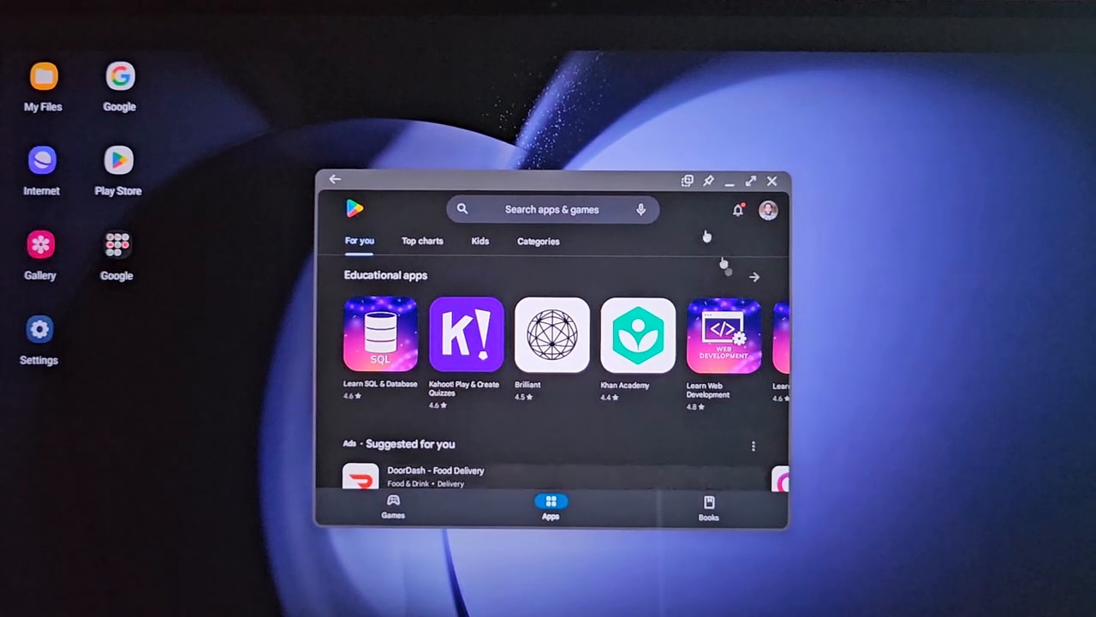
mouse_move(750, 181)
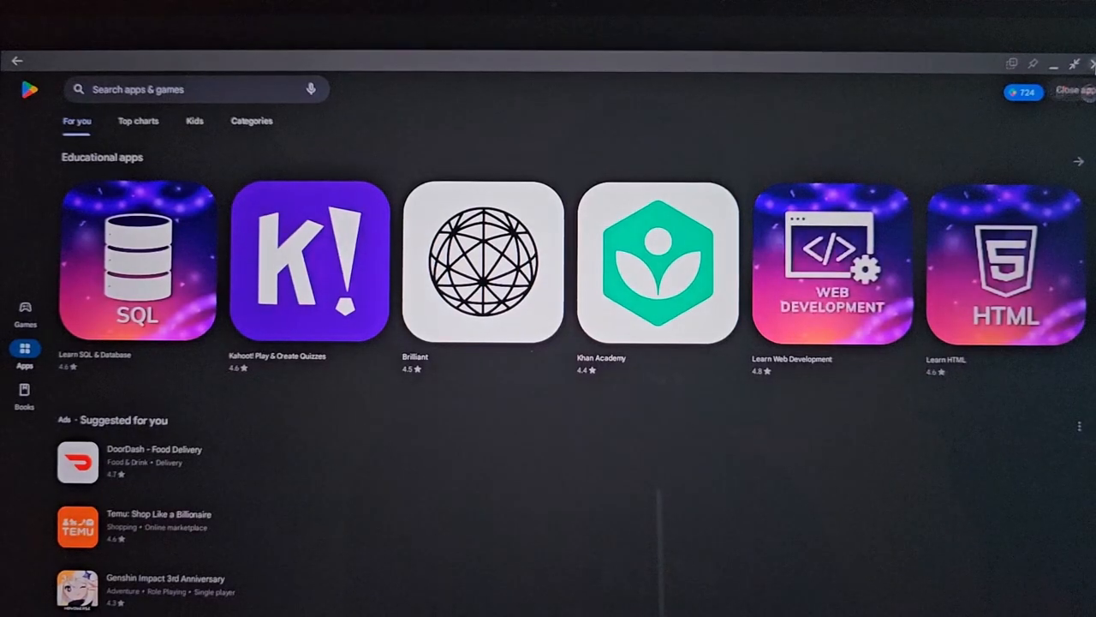
scroll("down", 3)
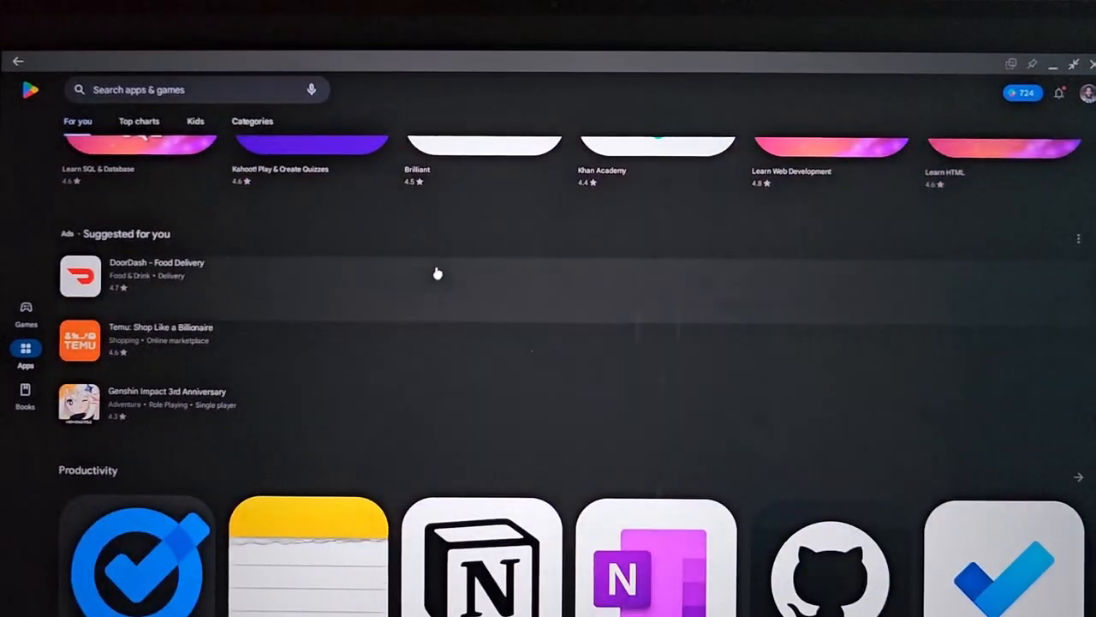
left_click(157, 274)
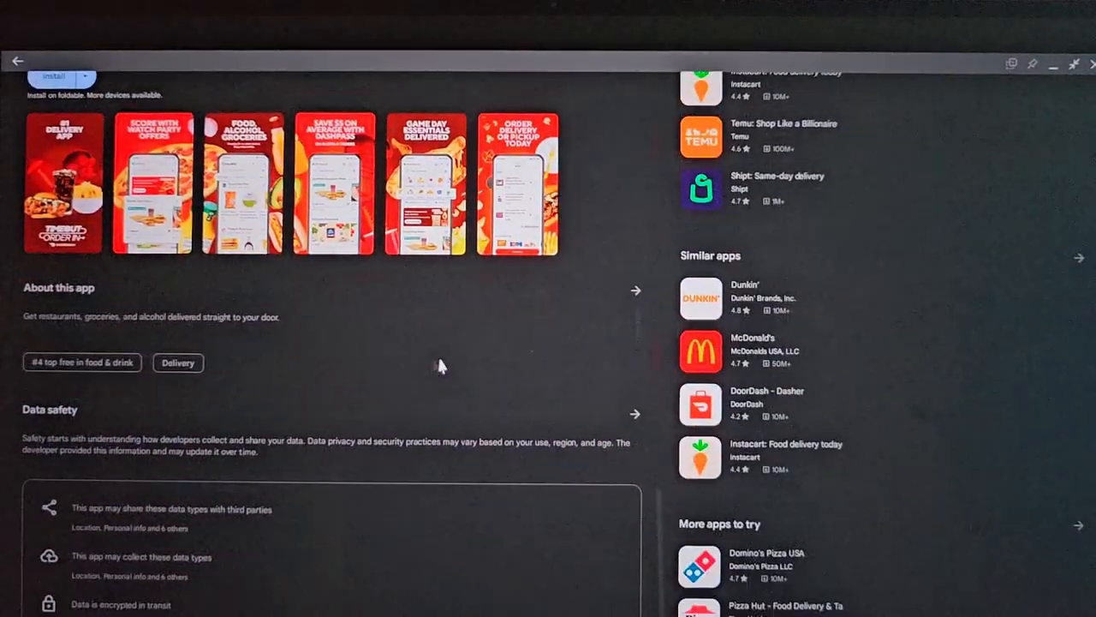
scroll("down", 3)
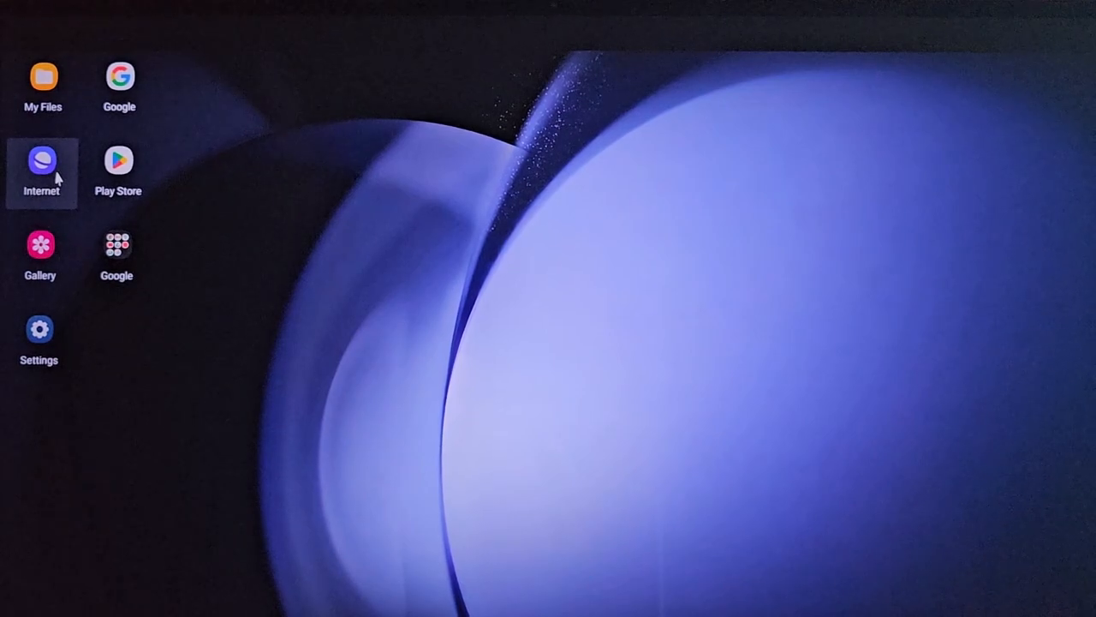
Step: Launch Samsung Internet, search Google for 'samsung dex', and scroll the results
left_click(41, 167)
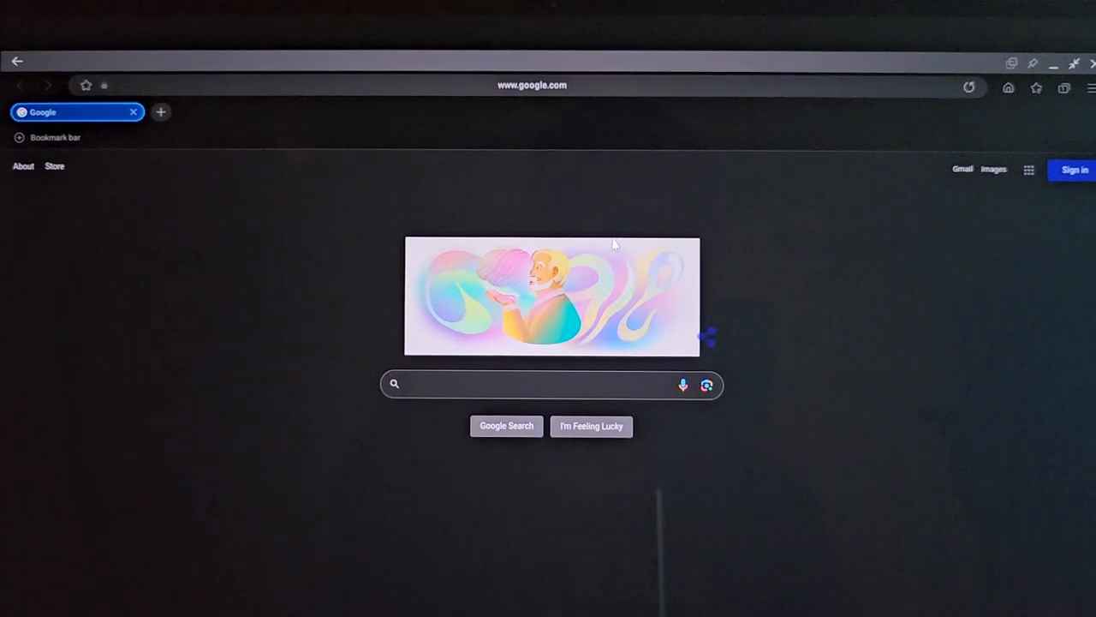
left_click(531, 384)
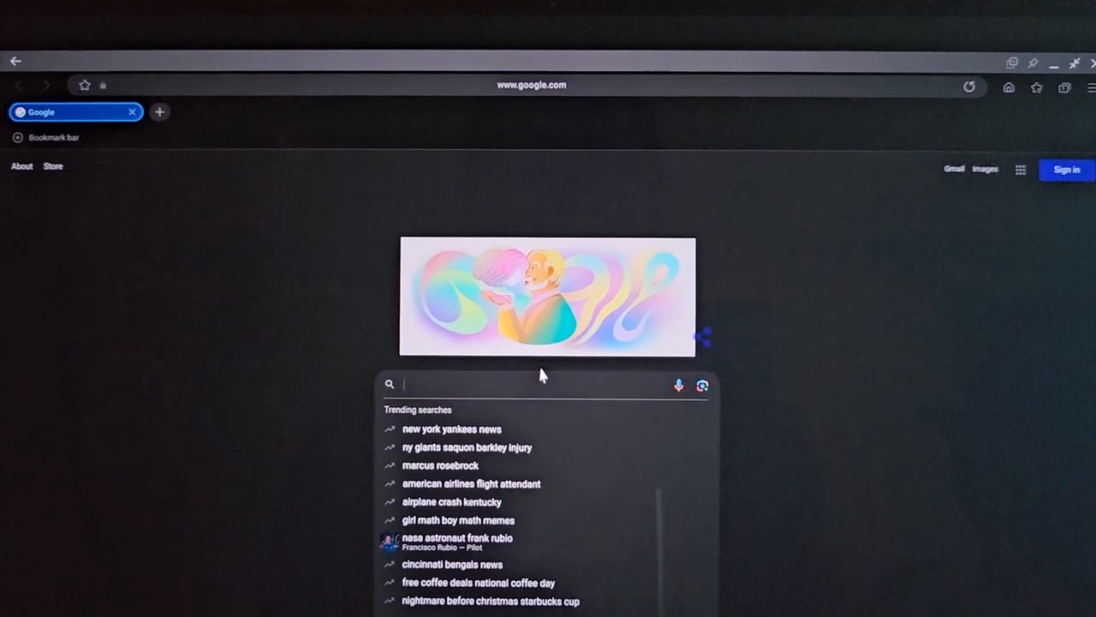
type("samsung dex")
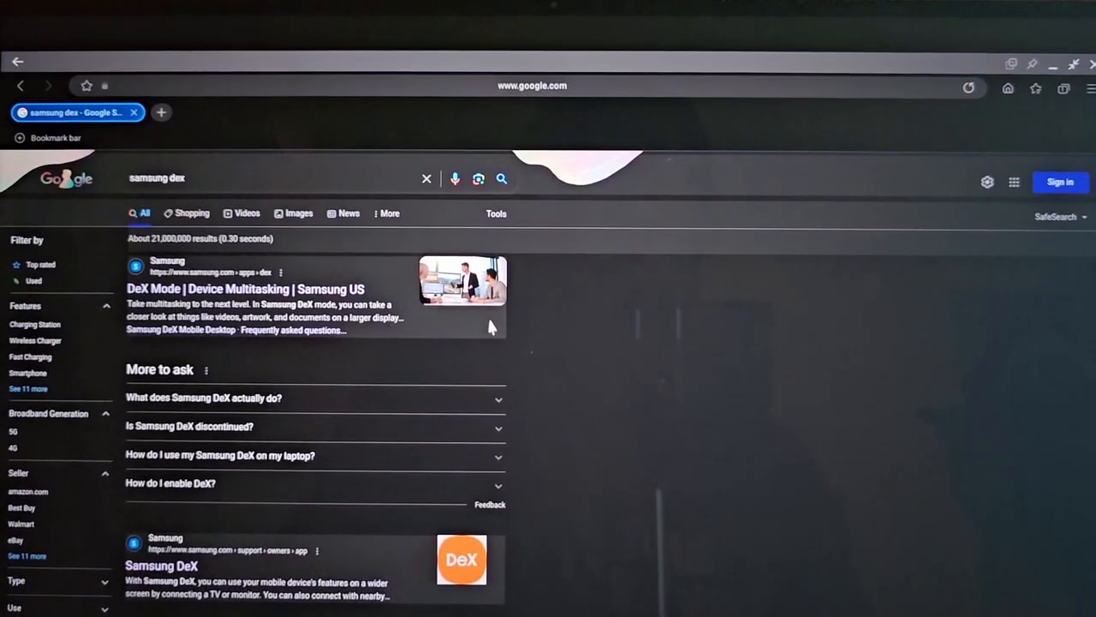
scroll("down", 3)
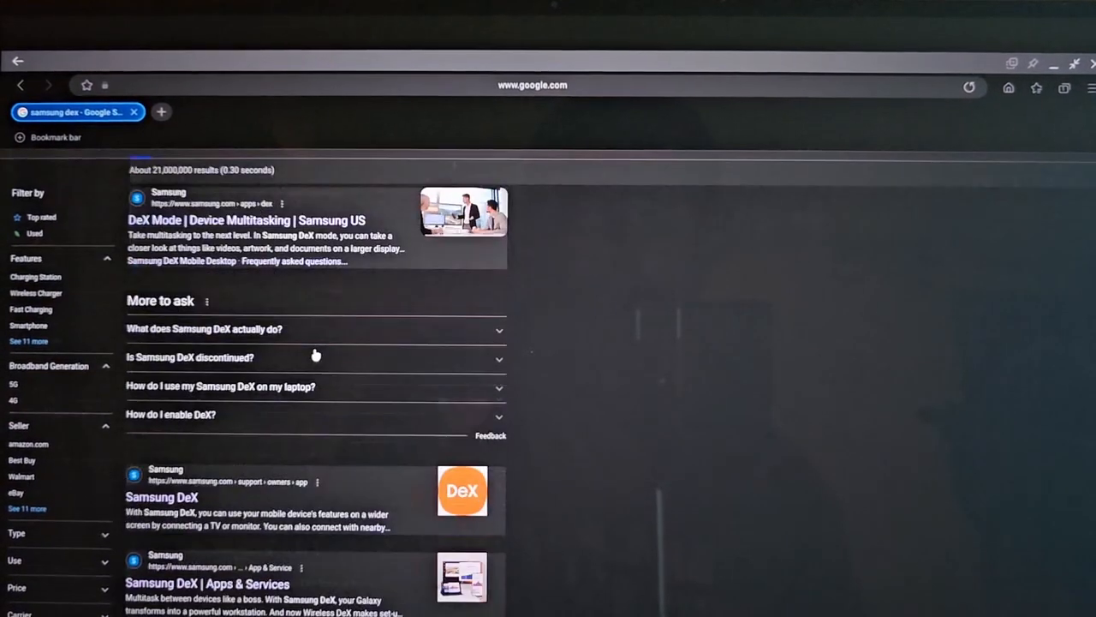
scroll("down", 3)
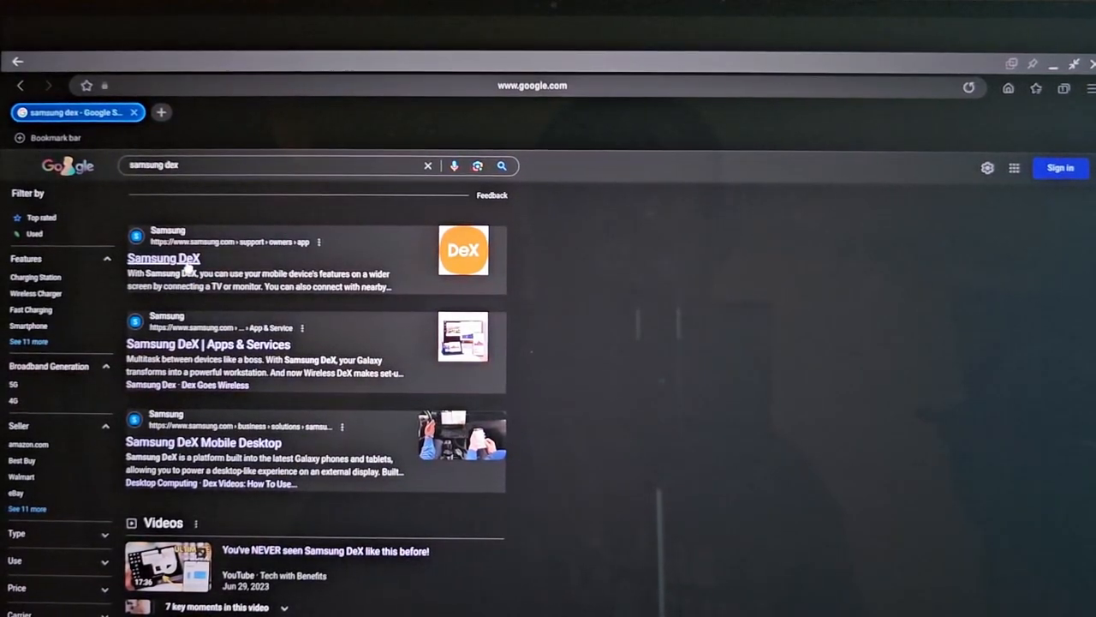
Step: Open the Samsung DeX support page result and scroll toward its downloads section
left_click(164, 258)
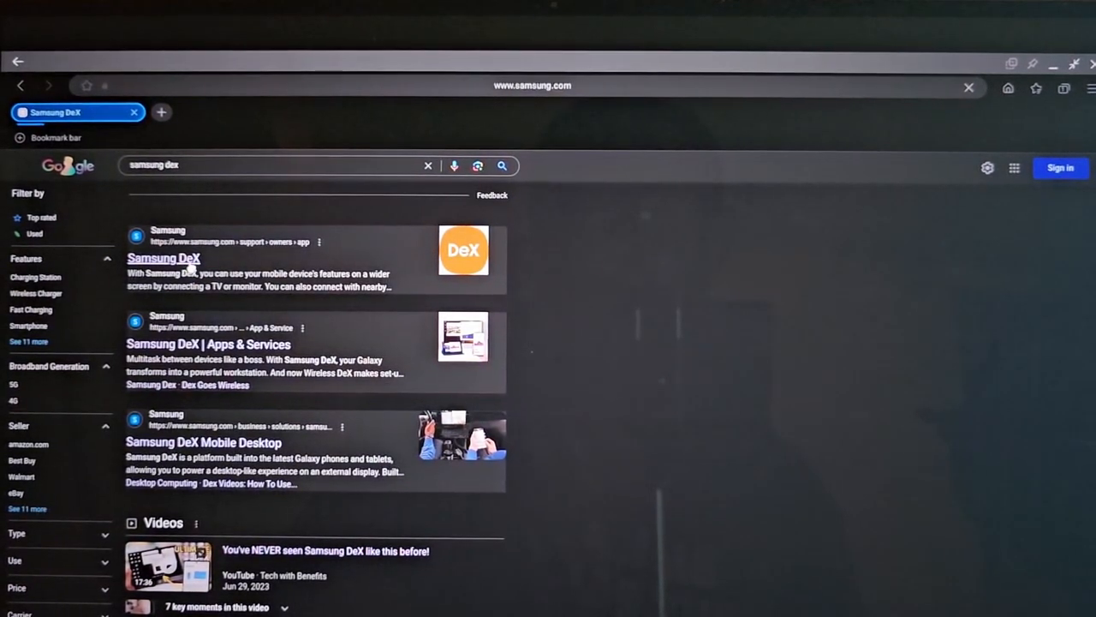
left_click(164, 257)
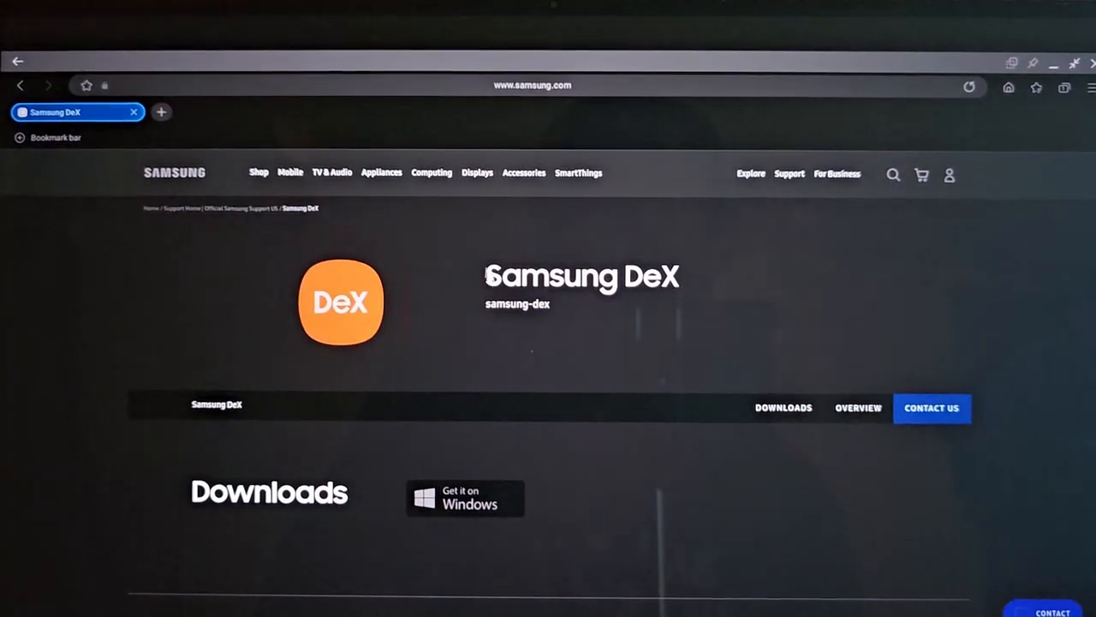
scroll("down", 3)
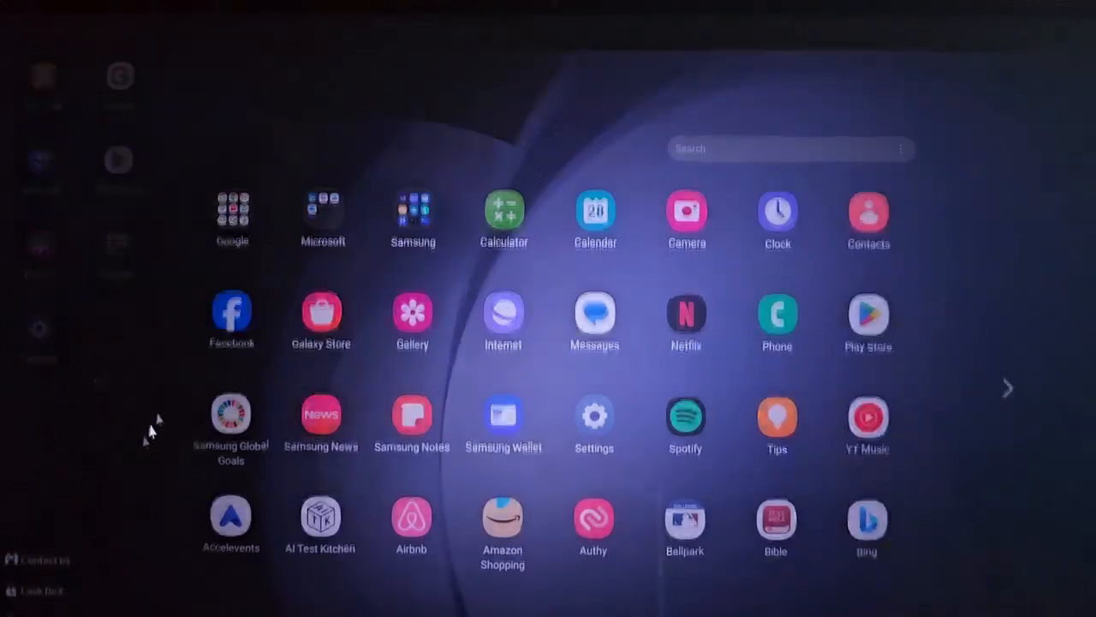
Step: Search the app drawer for 'lum' and launch LumaFusion from the results
type("lum")
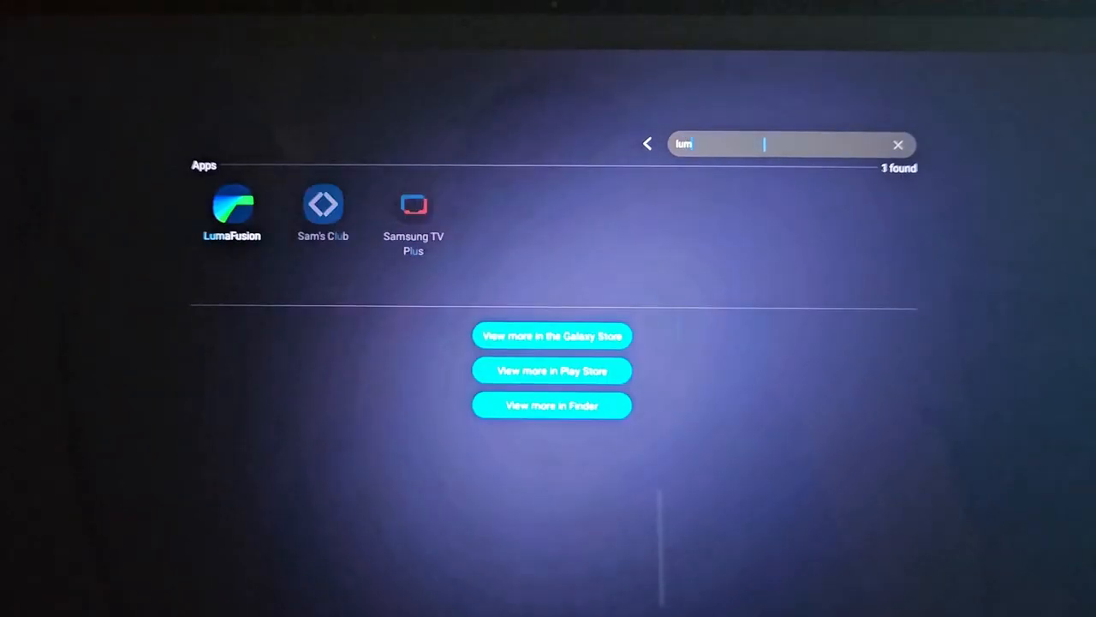
left_click(231, 206)
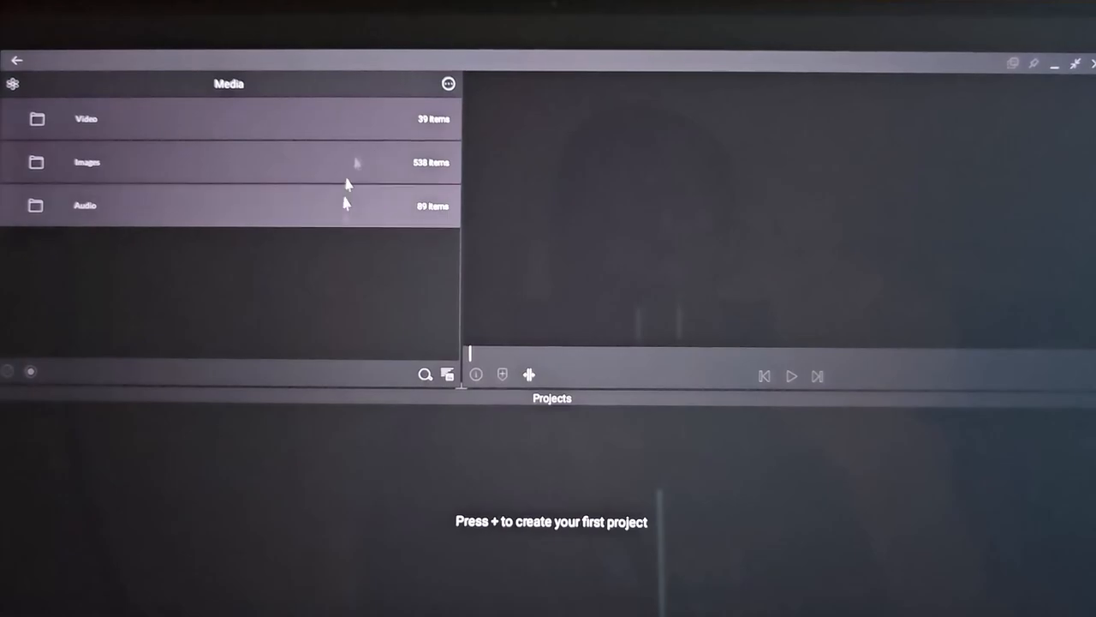
mouse_move(94, 466)
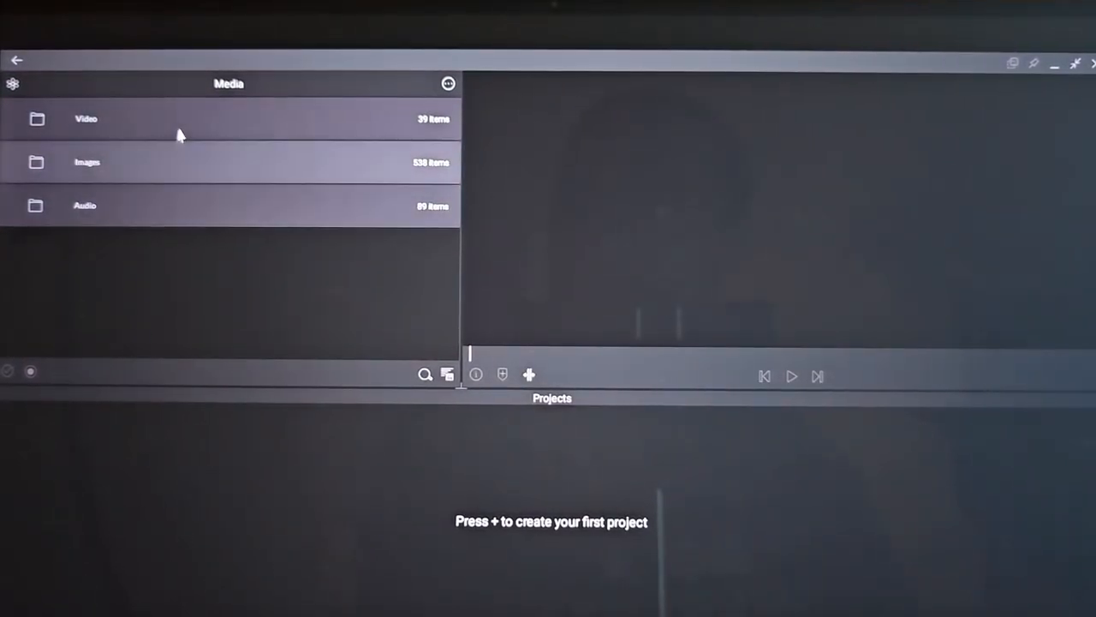
Step: Open LumaFusion's Video media folder and scroll through its clip thumbnails
left_click(86, 118)
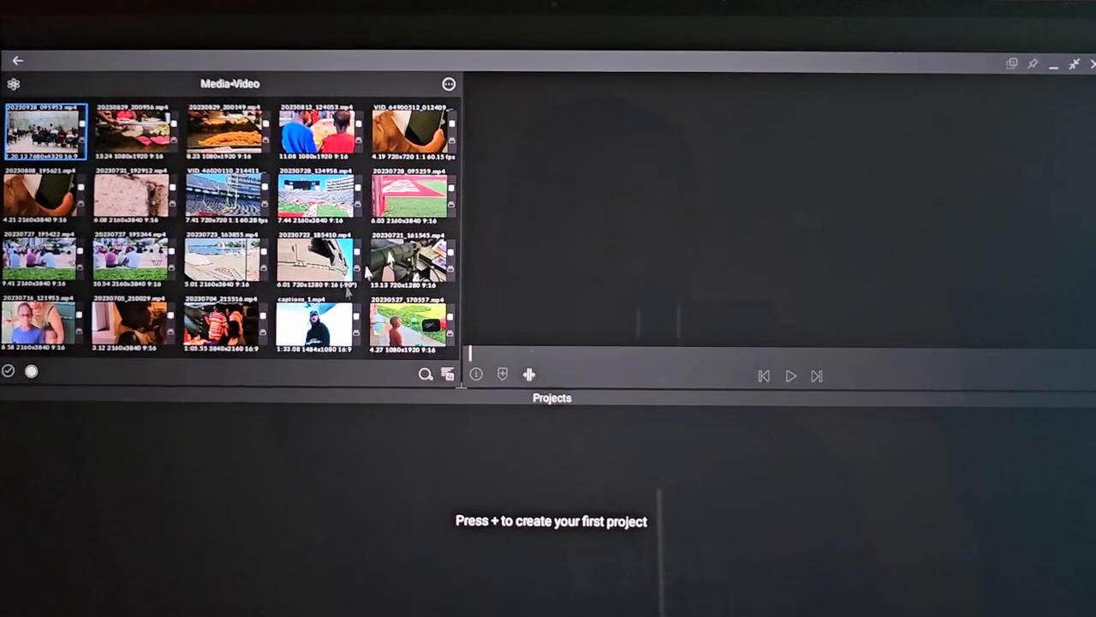
mouse_move(295, 368)
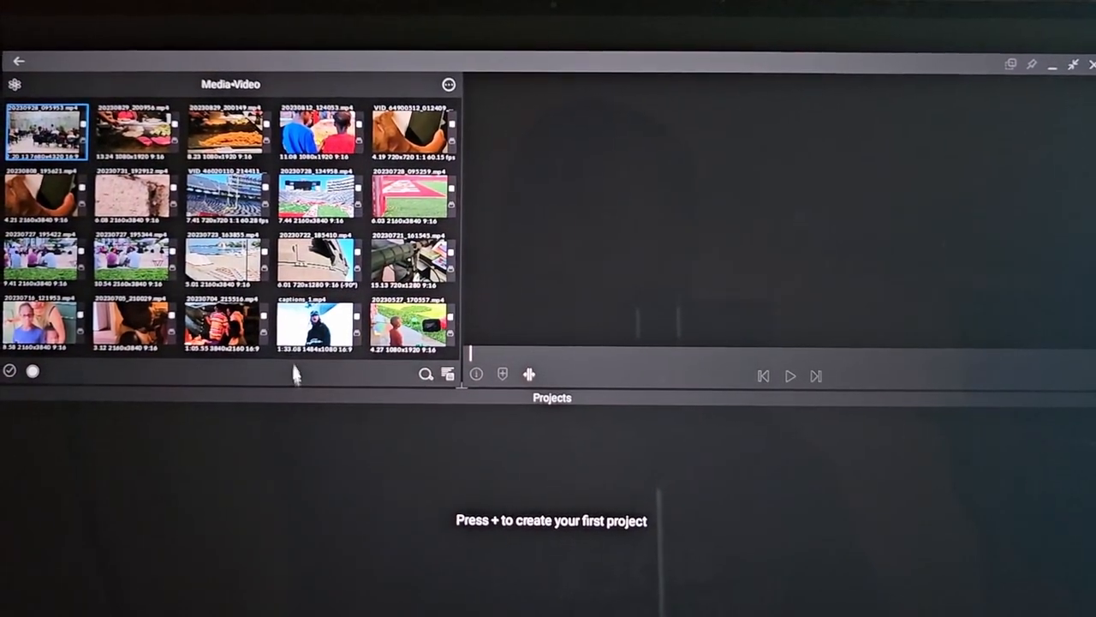
scroll("down", 3)
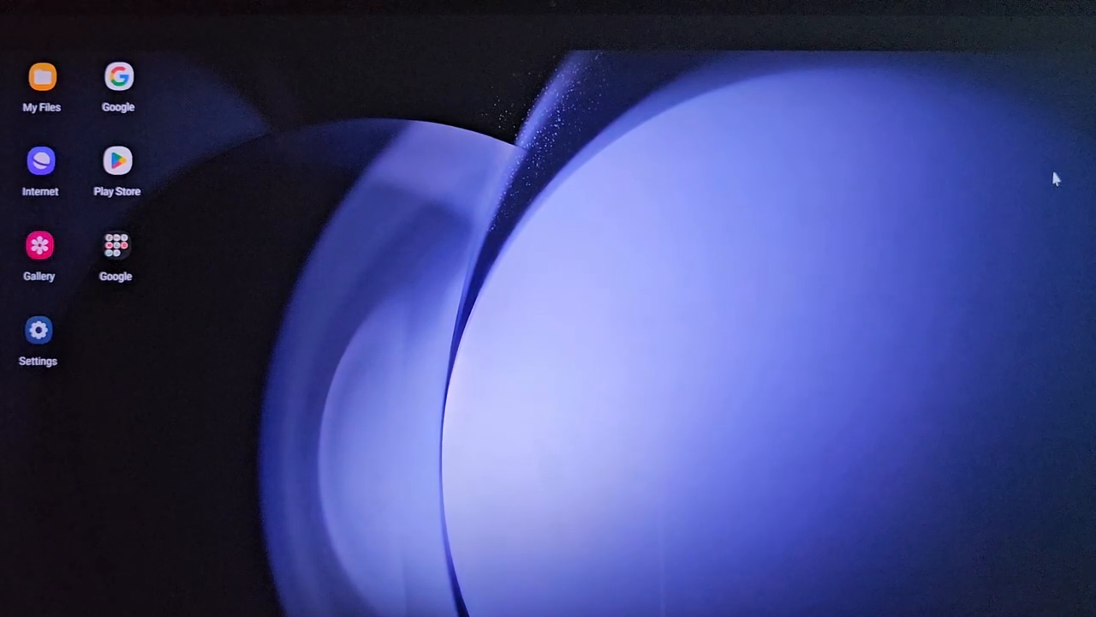
left_click(116, 247)
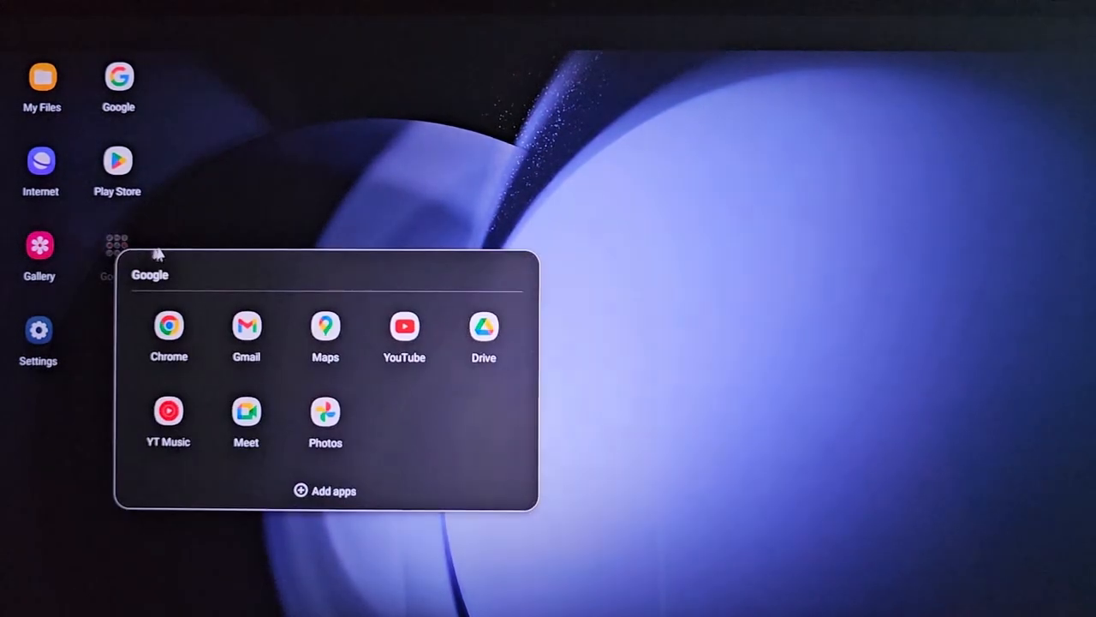
left_click(168, 412)
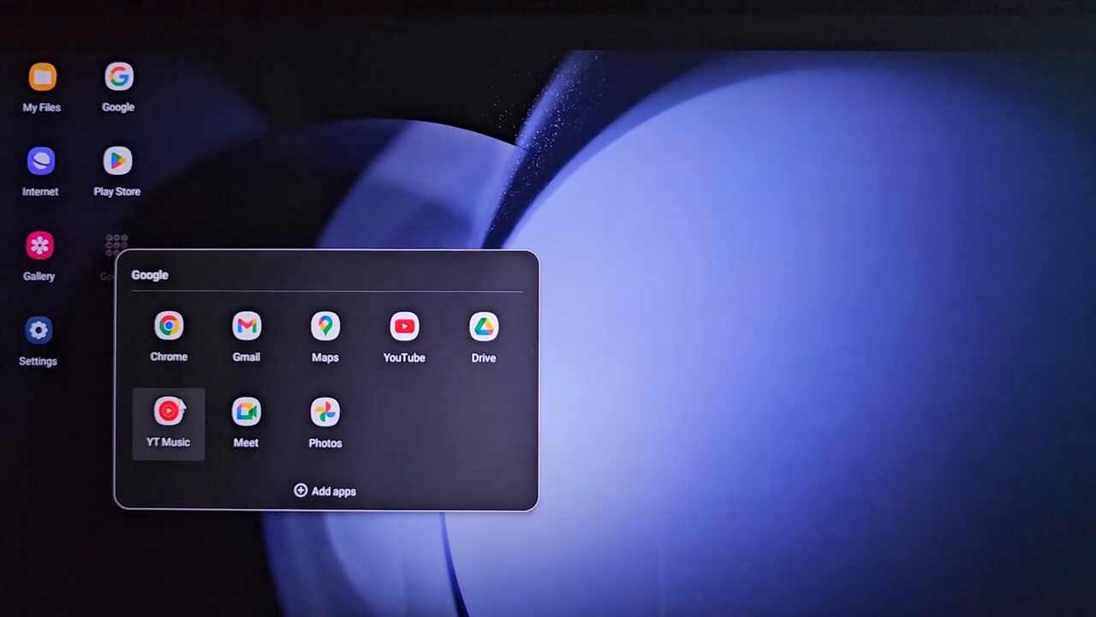
left_click(168, 412)
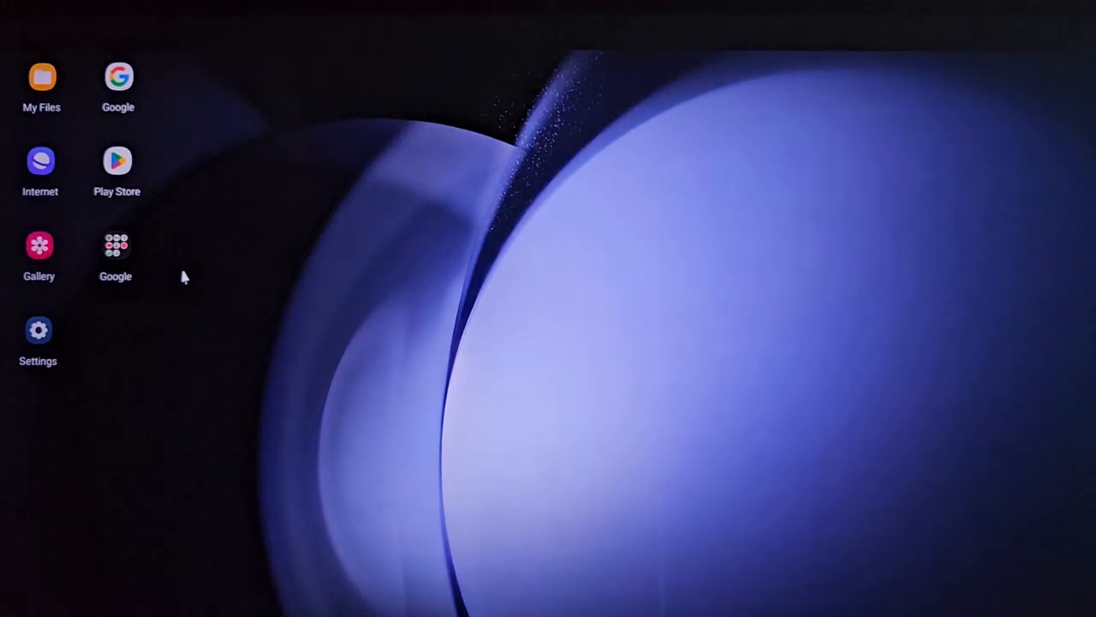
left_click(116, 244)
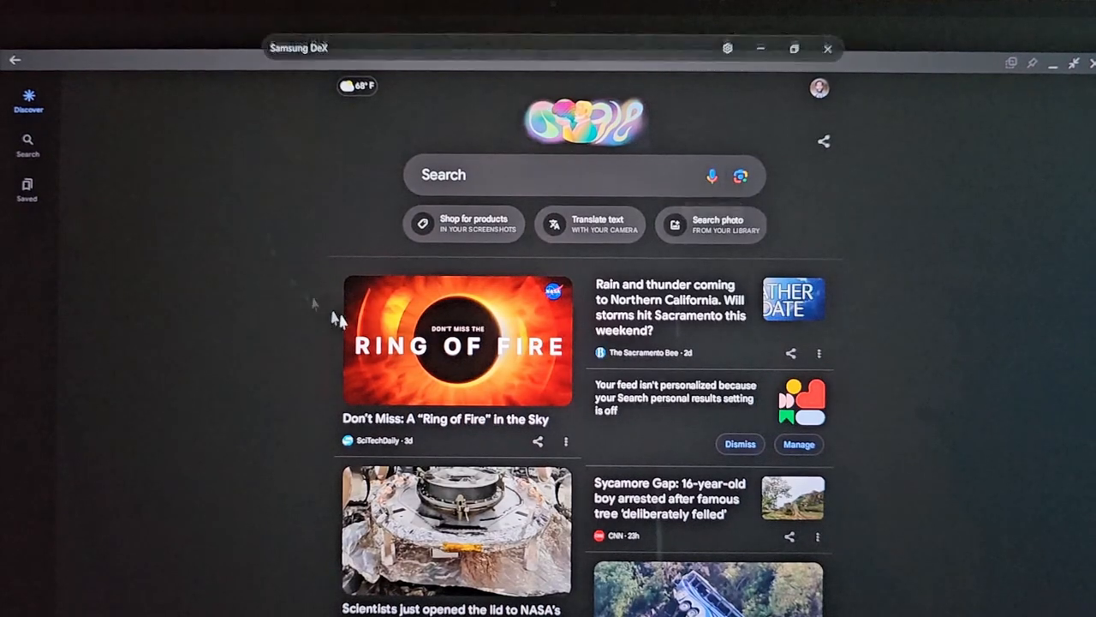
Step: Scroll the Discover feed, find ChatGPT via a 'chat' app search, and maximize its window
scroll("down", 3)
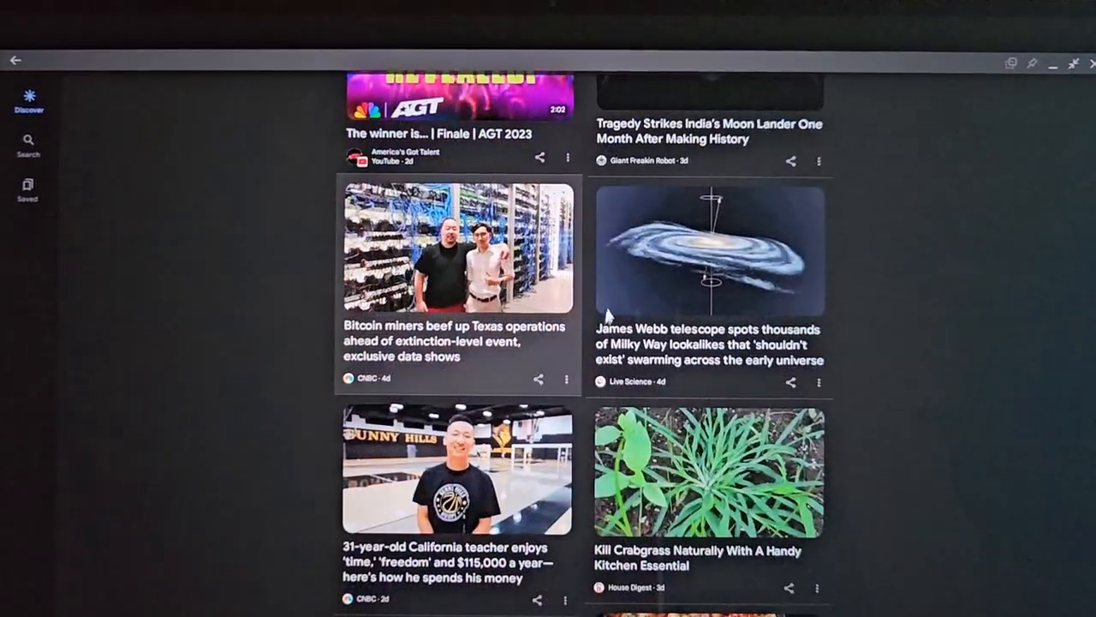
scroll("down", 3)
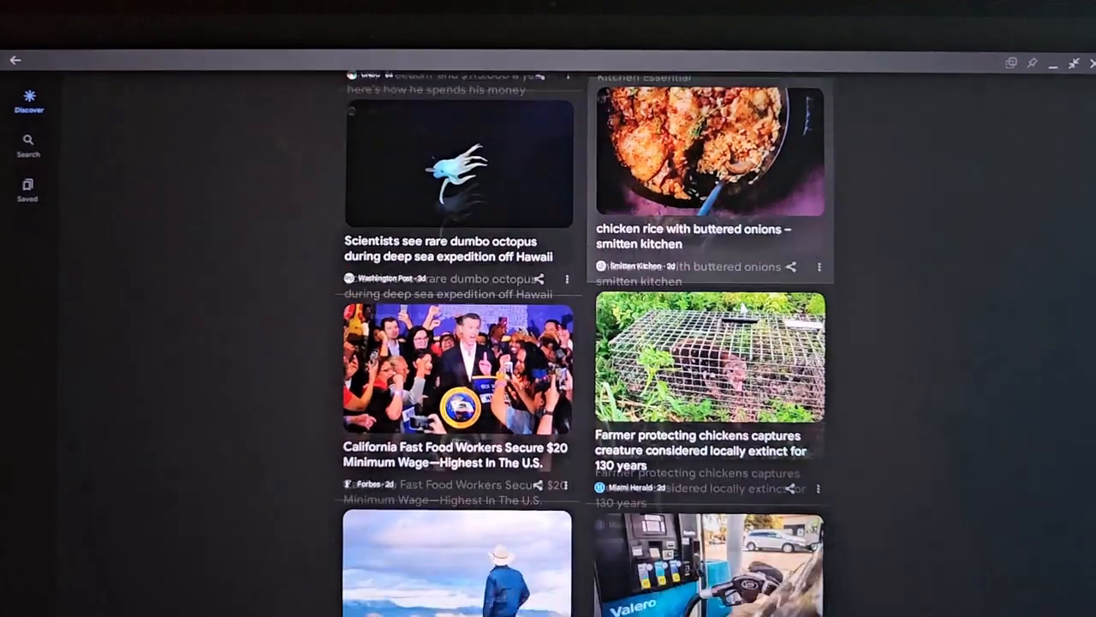
scroll("down", 3)
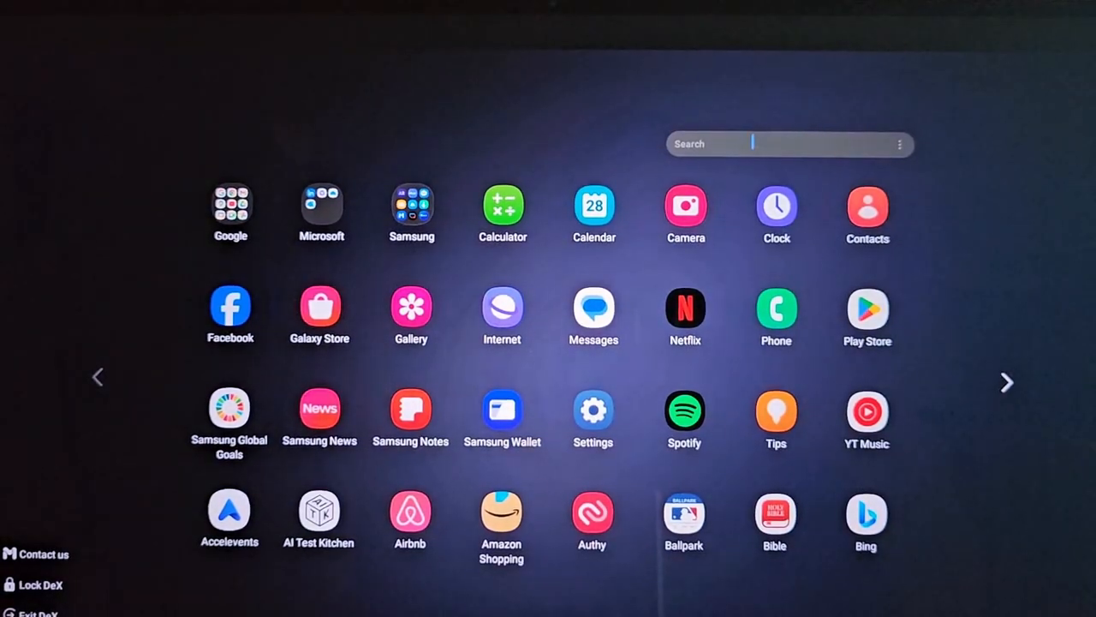
type("chat")
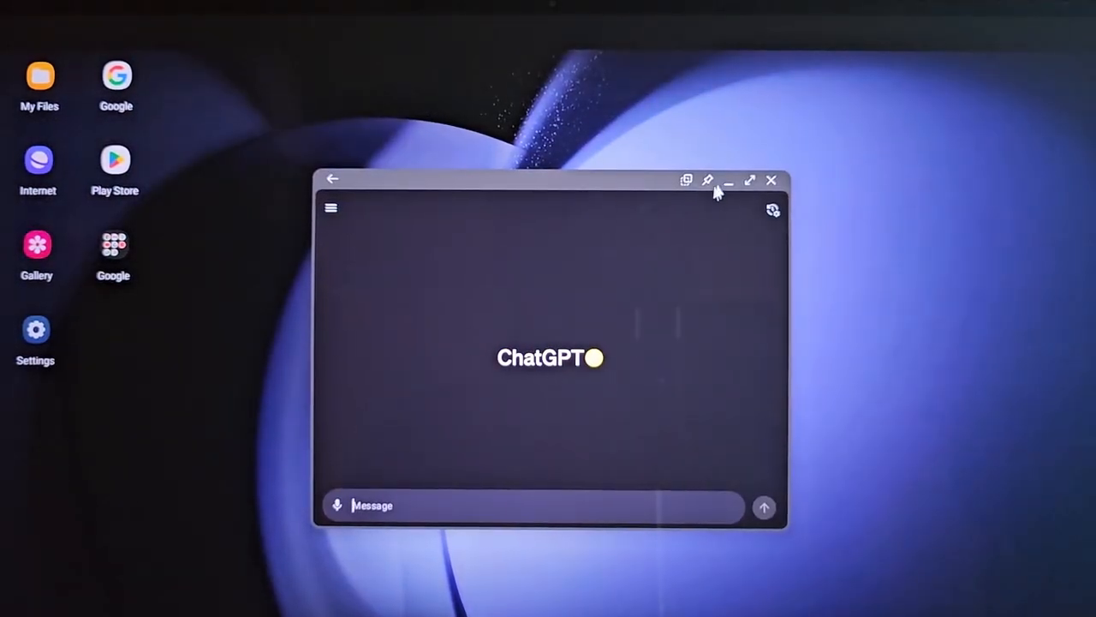
left_click(749, 180)
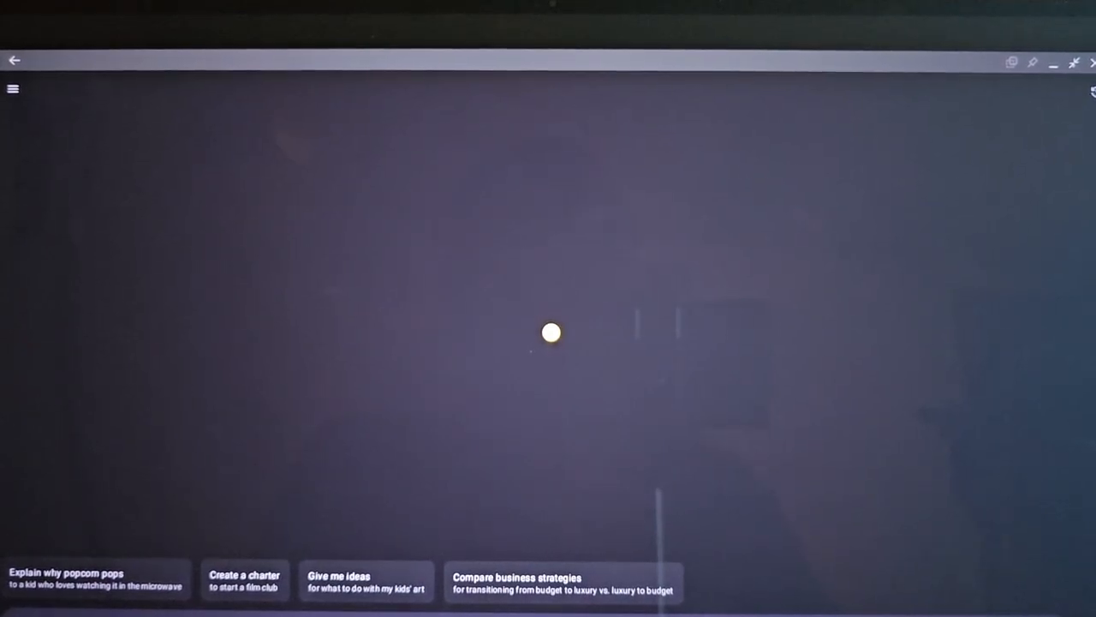
mouse_move(857, 154)
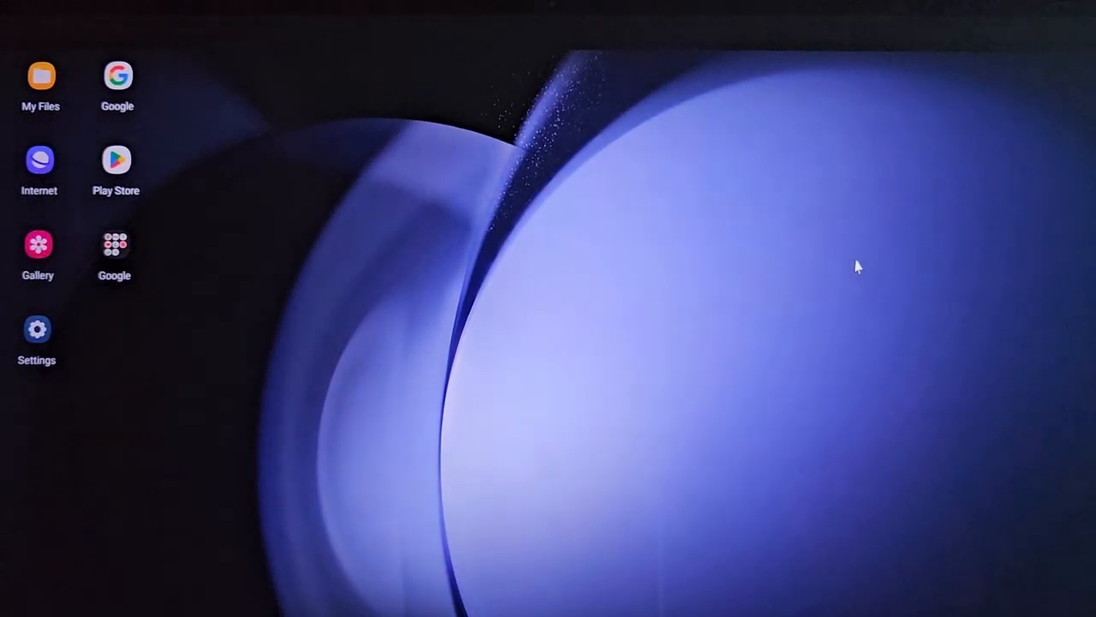
mouse_move(551, 289)
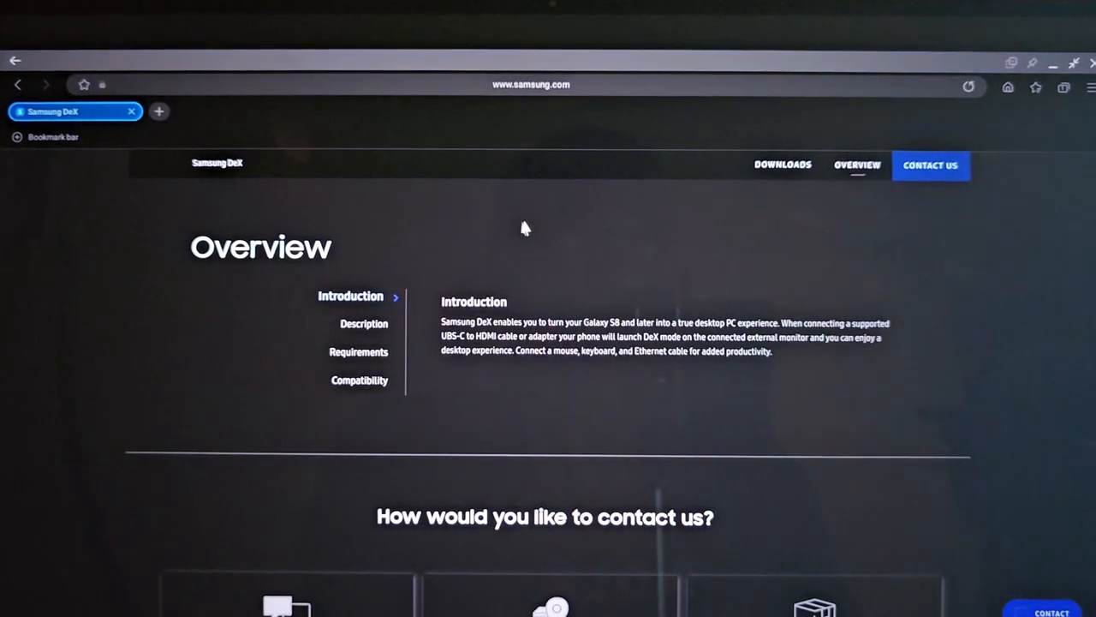
Step: Scroll through the Samsung DeX overview page and open a new browser tab
scroll("down", 3)
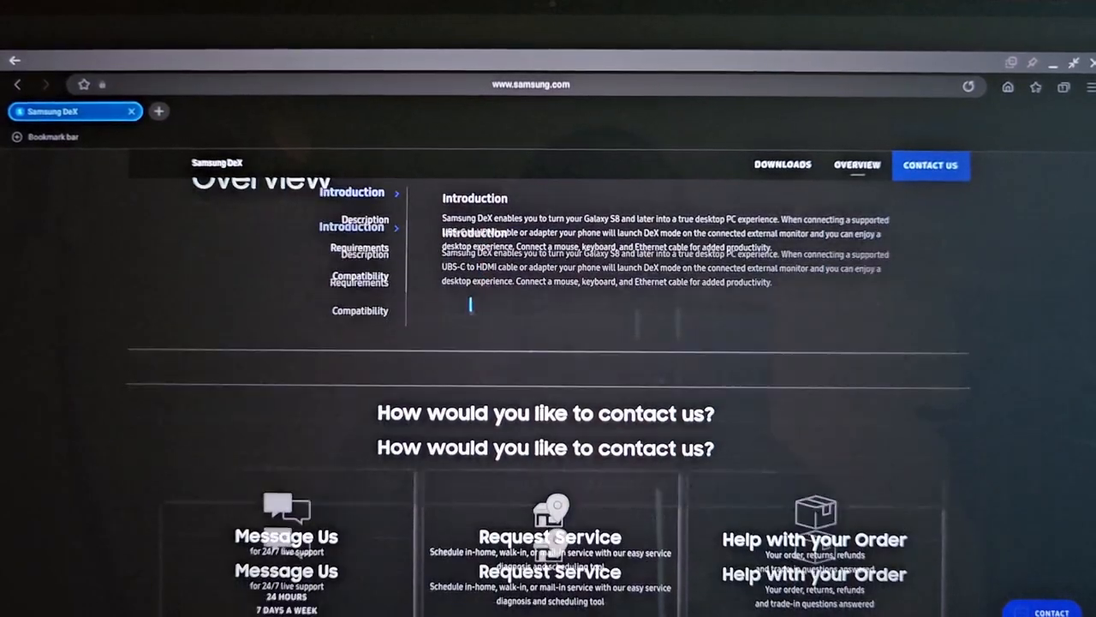
left_click(360, 310)
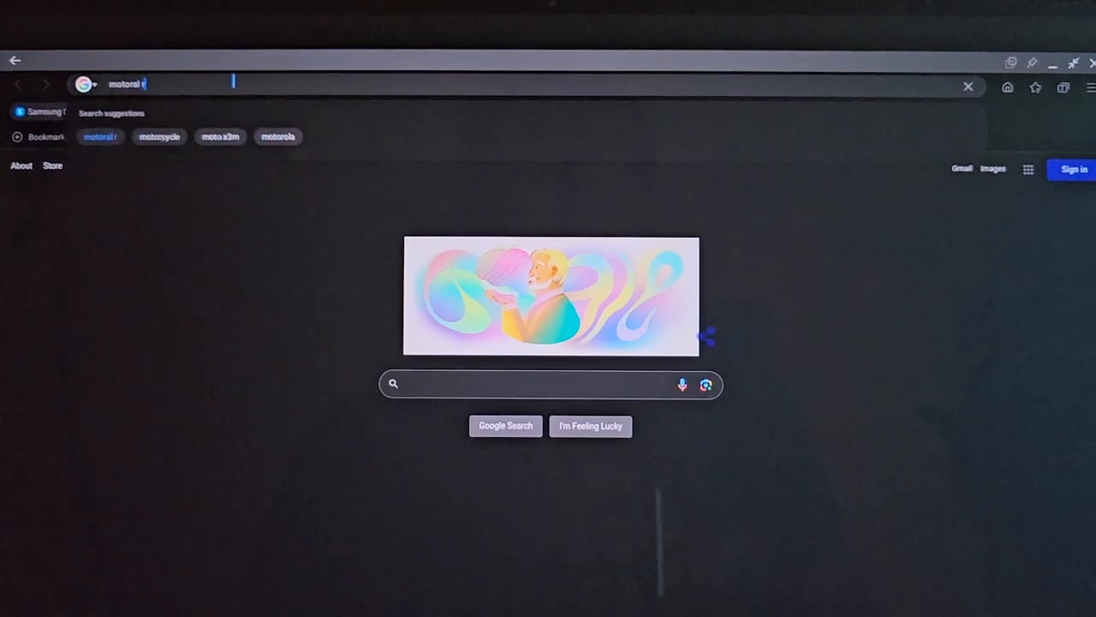
Step: Complete the 'motorola ready for' search and scroll the 'Ready For - Set up PC connection' page
type("eadyfor")
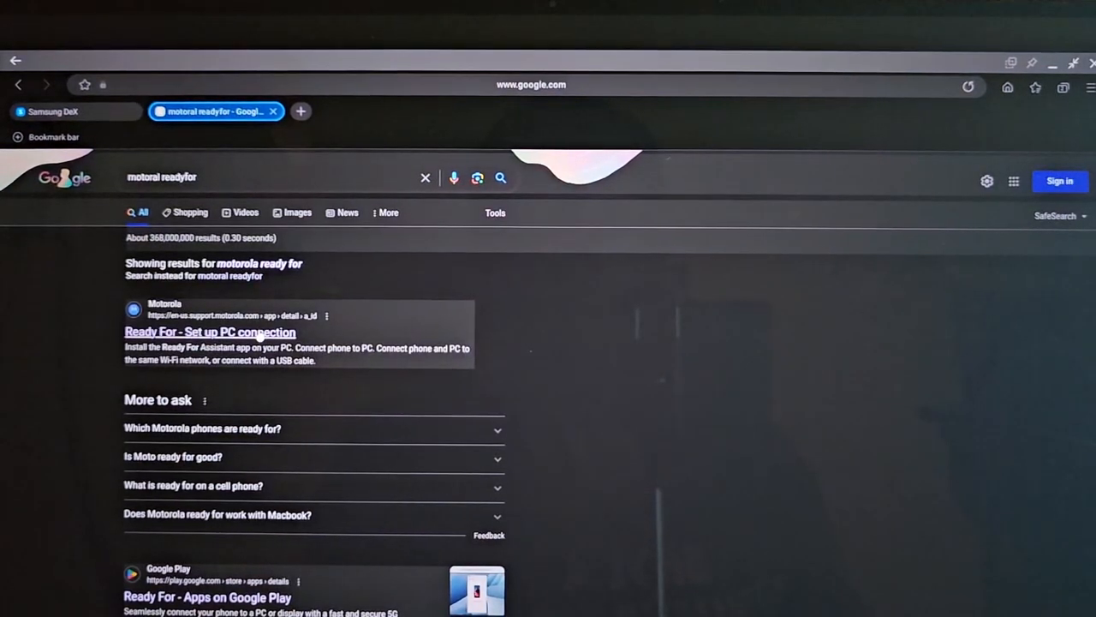
left_click(209, 331)
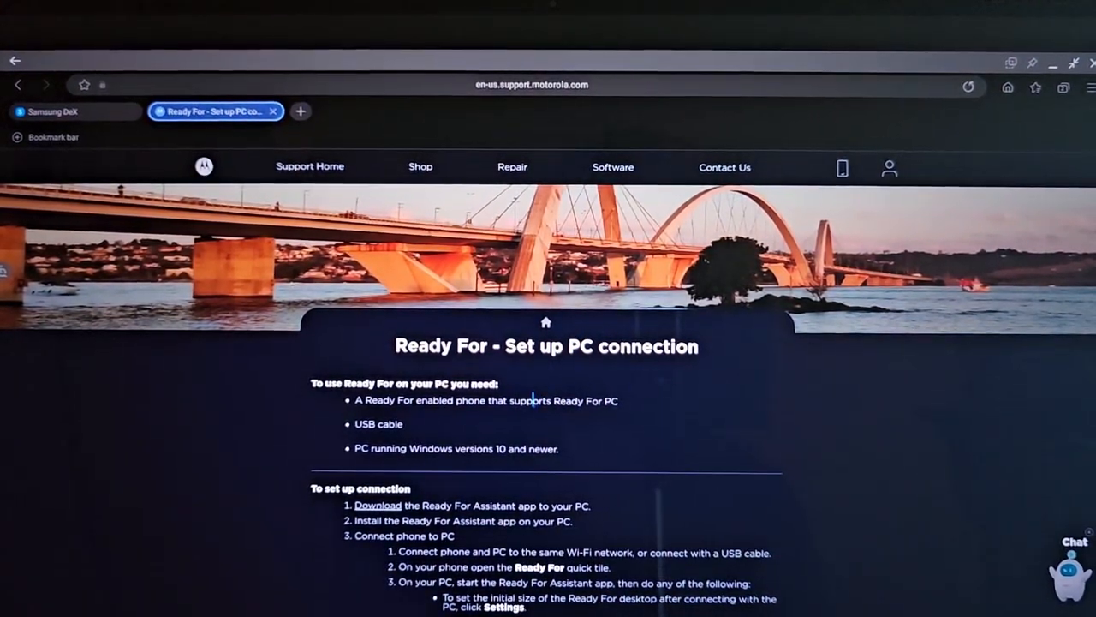
mouse_move(482, 420)
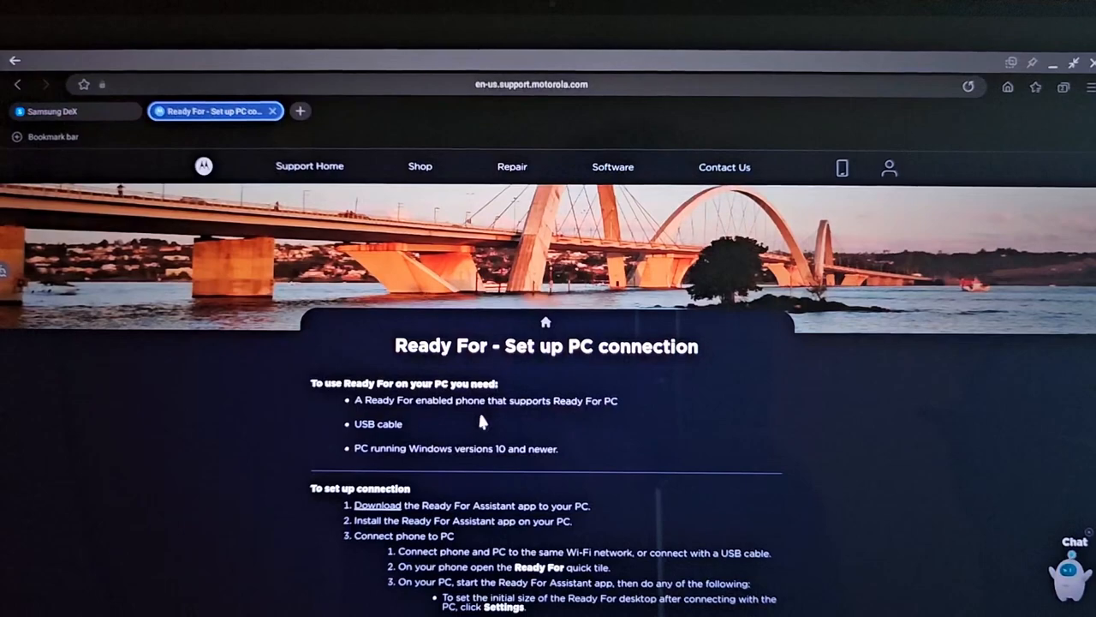
scroll("down", 3)
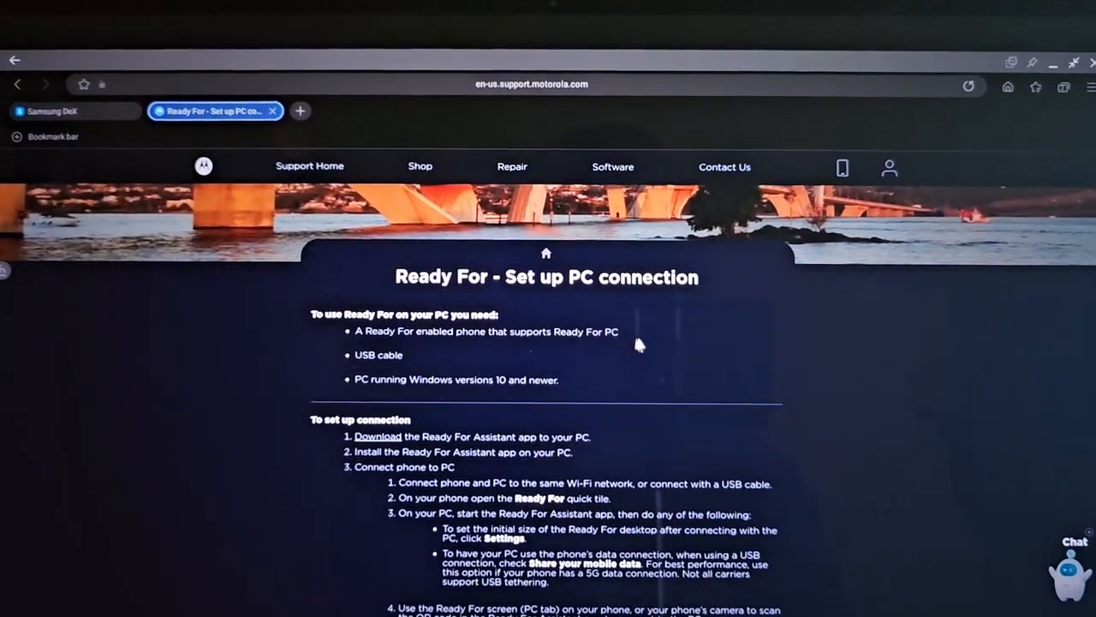
mouse_move(659, 347)
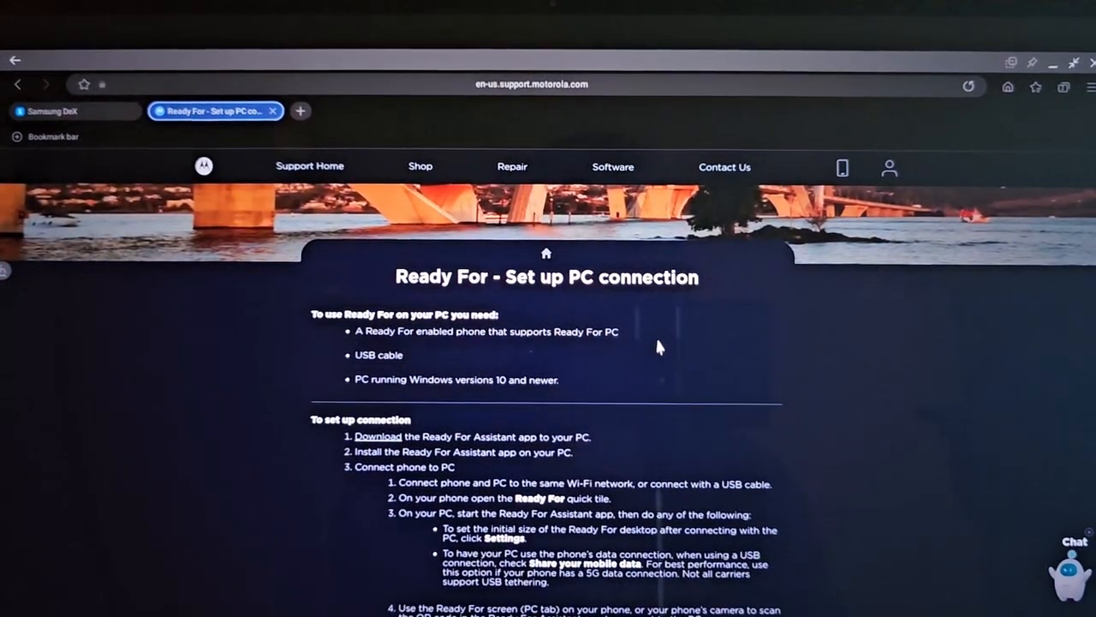
mouse_move(668, 334)
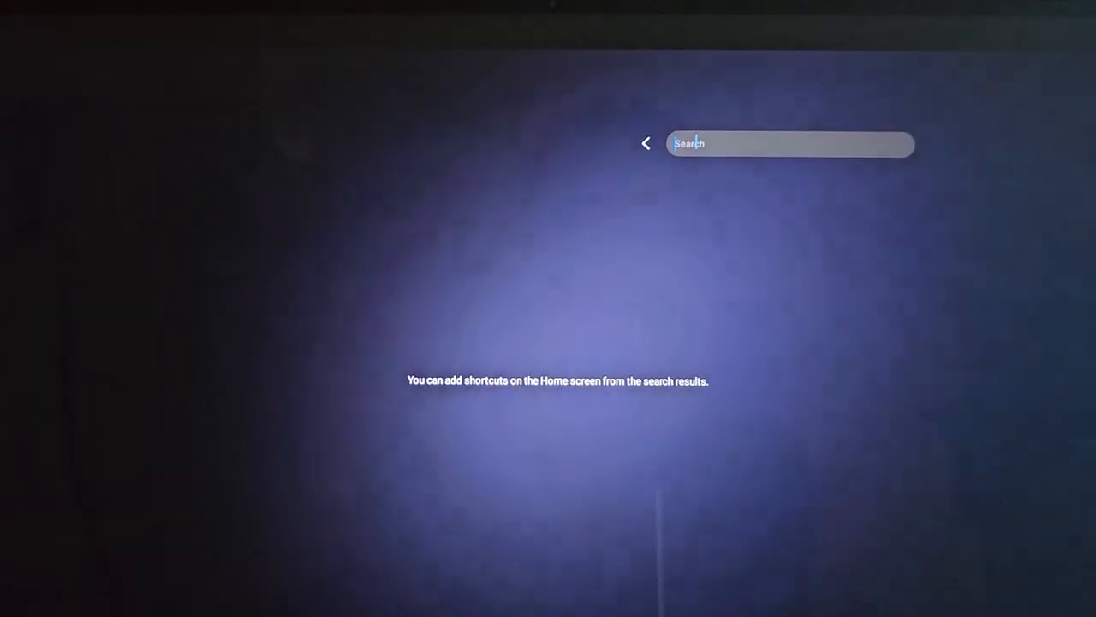
type("bloons")
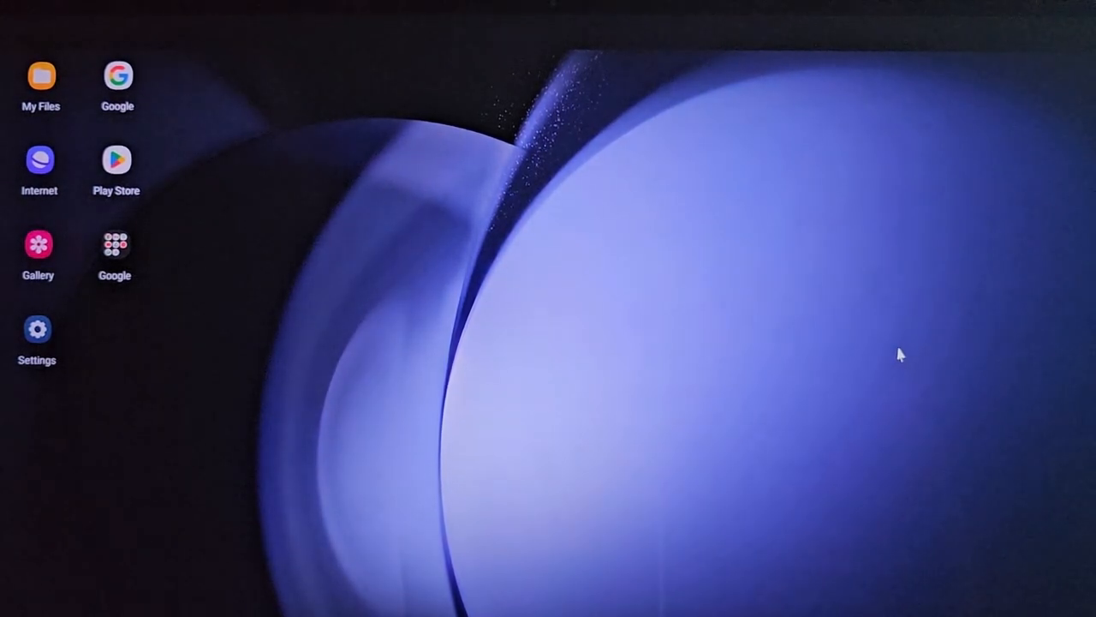
mouse_move(490, 313)
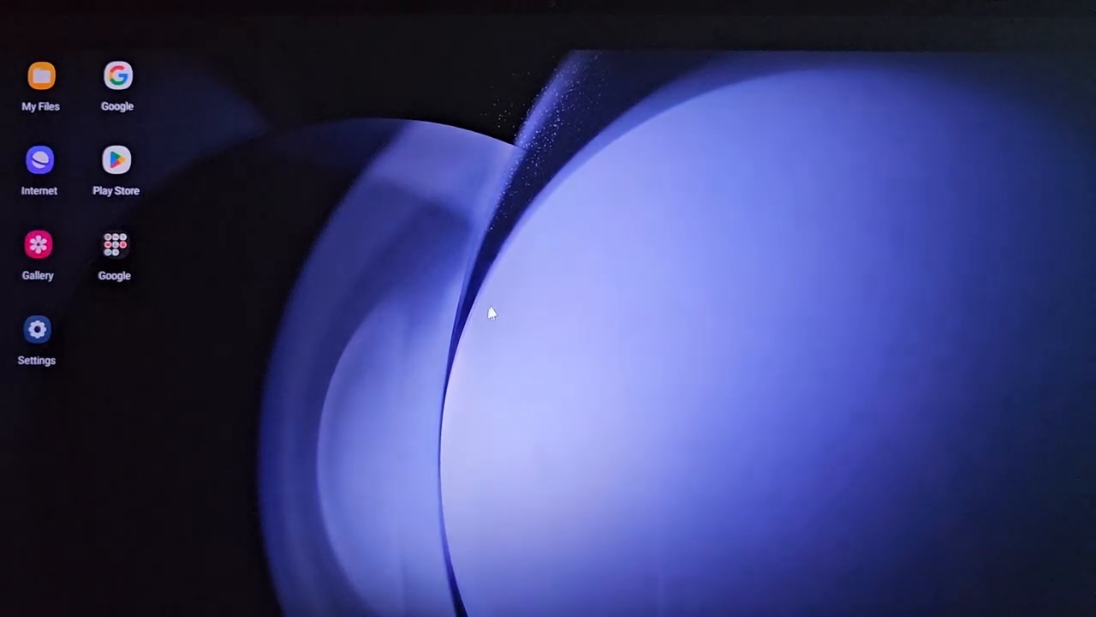
mouse_move(214, 282)
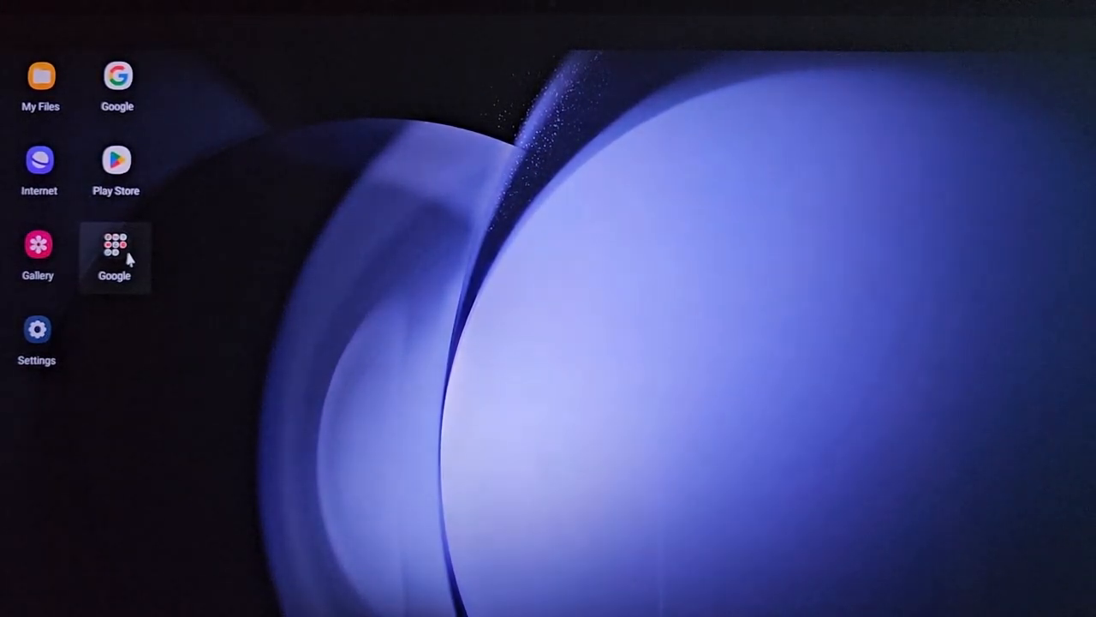
mouse_move(176, 445)
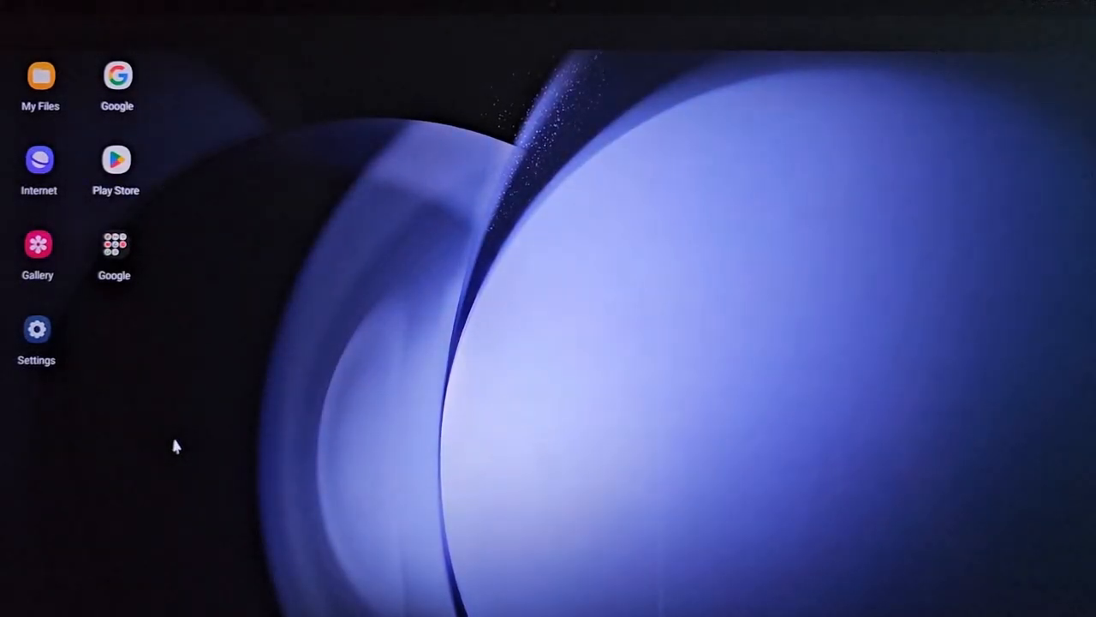
mouse_move(480, 381)
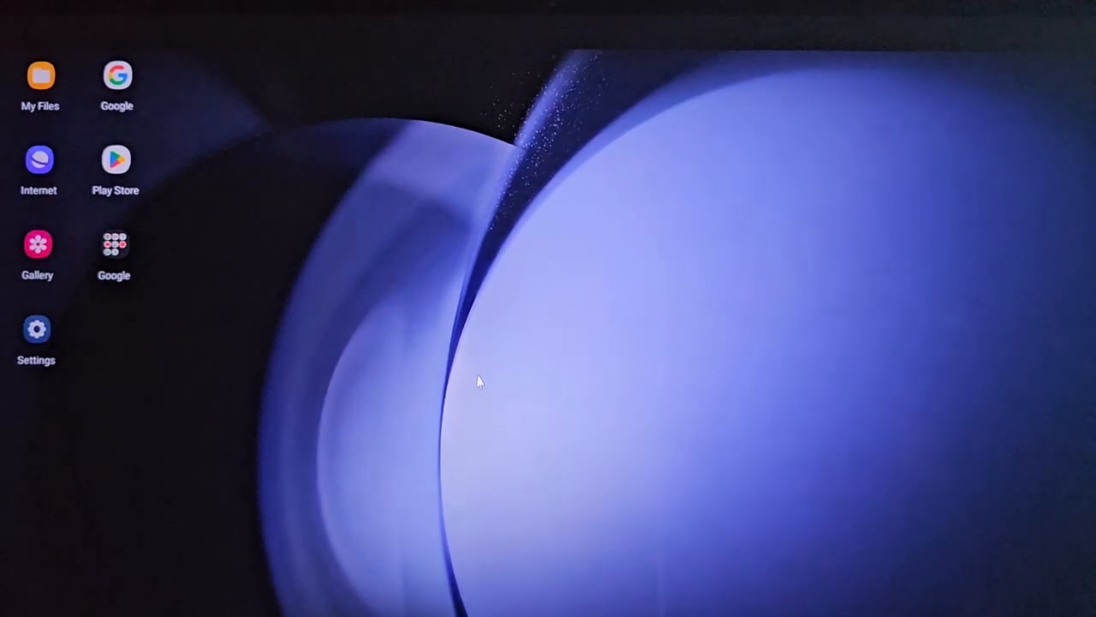